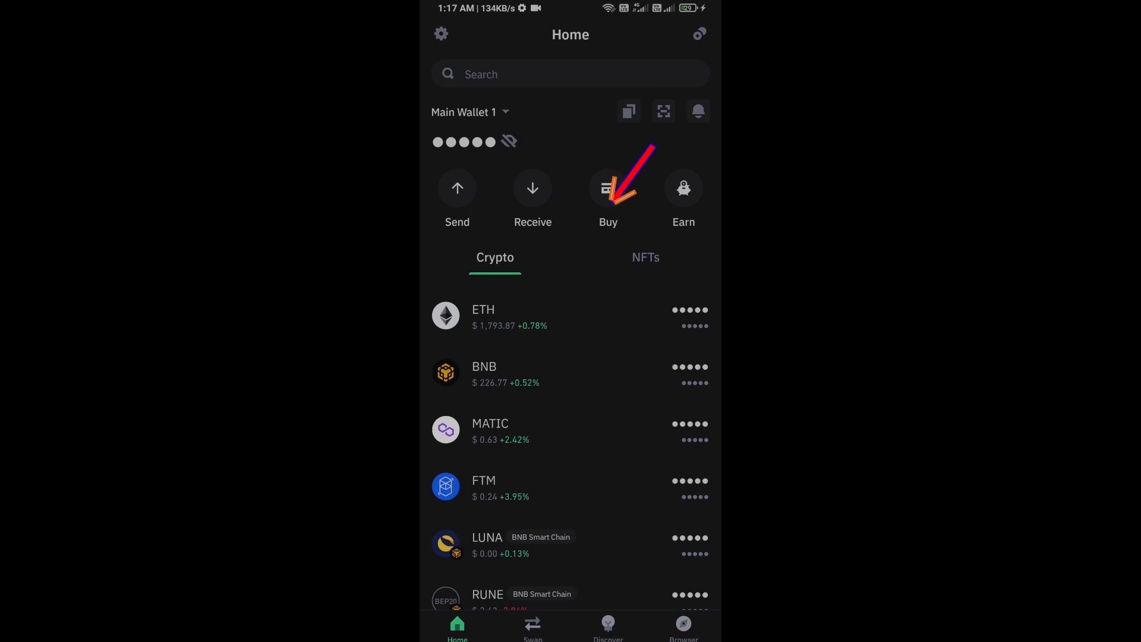
Look at the ETH buy screen and the ETH receiving address, then return home
{"action": "left_click", "coordinate": [607, 187]}
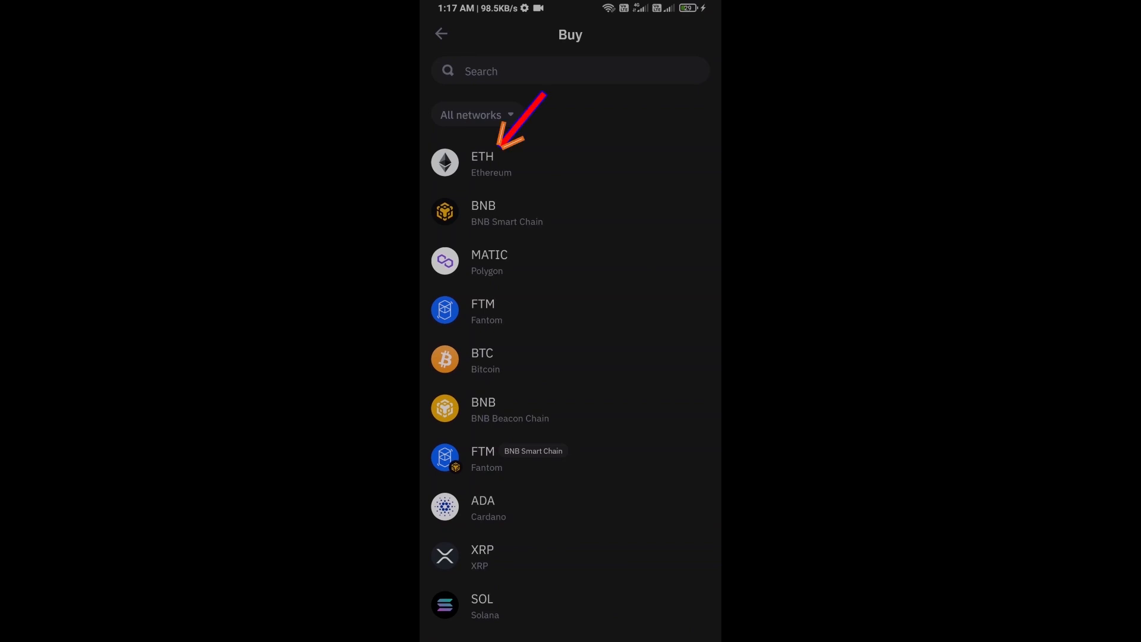
{"action": "left_click", "coordinate": [482, 164]}
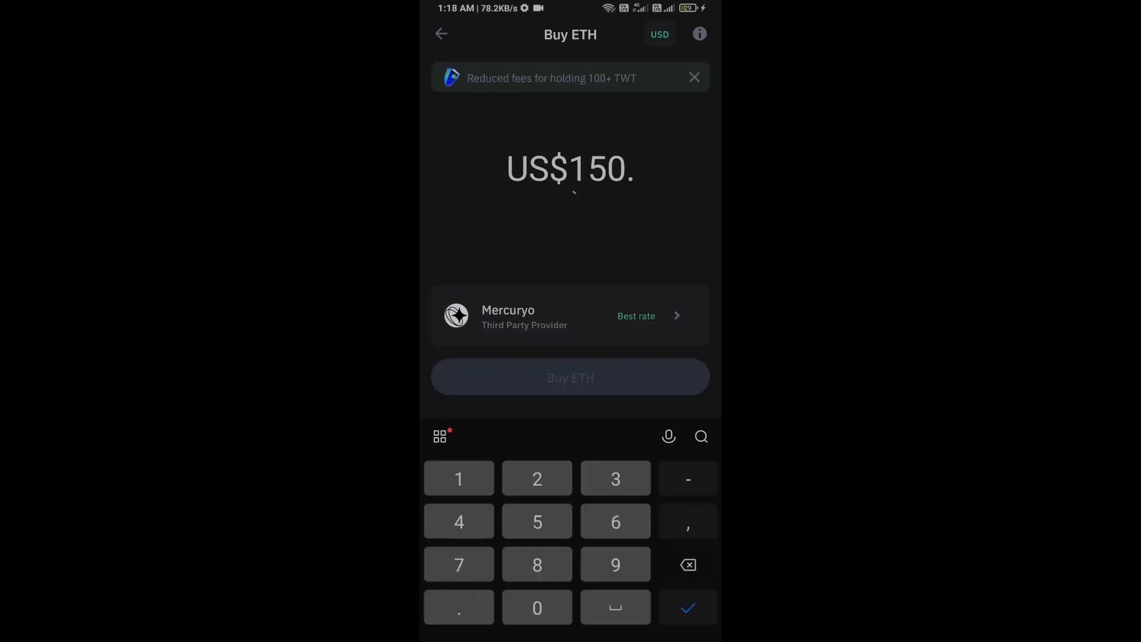
{"action": "left_click", "coordinate": [686, 564]}
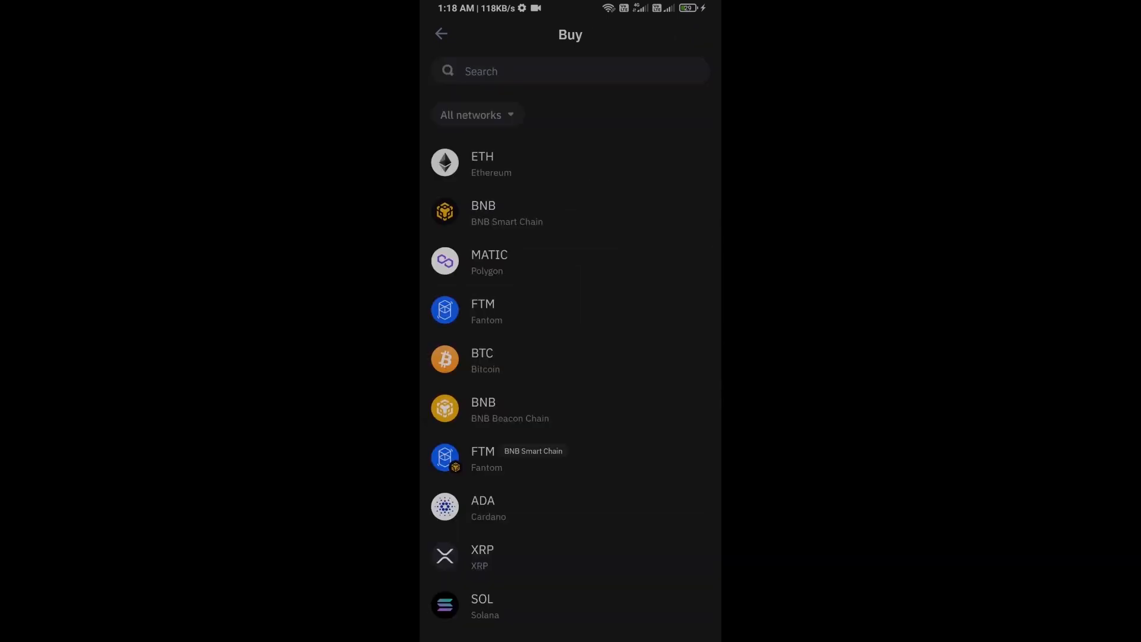
{"action": "left_click", "coordinate": [441, 33]}
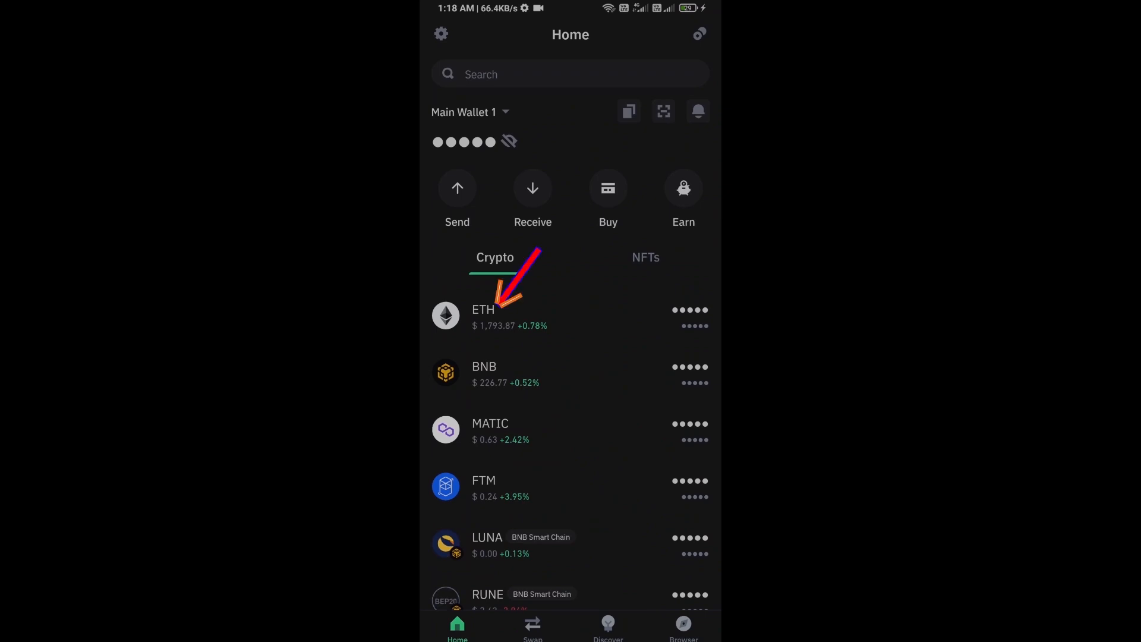
{"action": "left_click", "coordinate": [532, 194]}
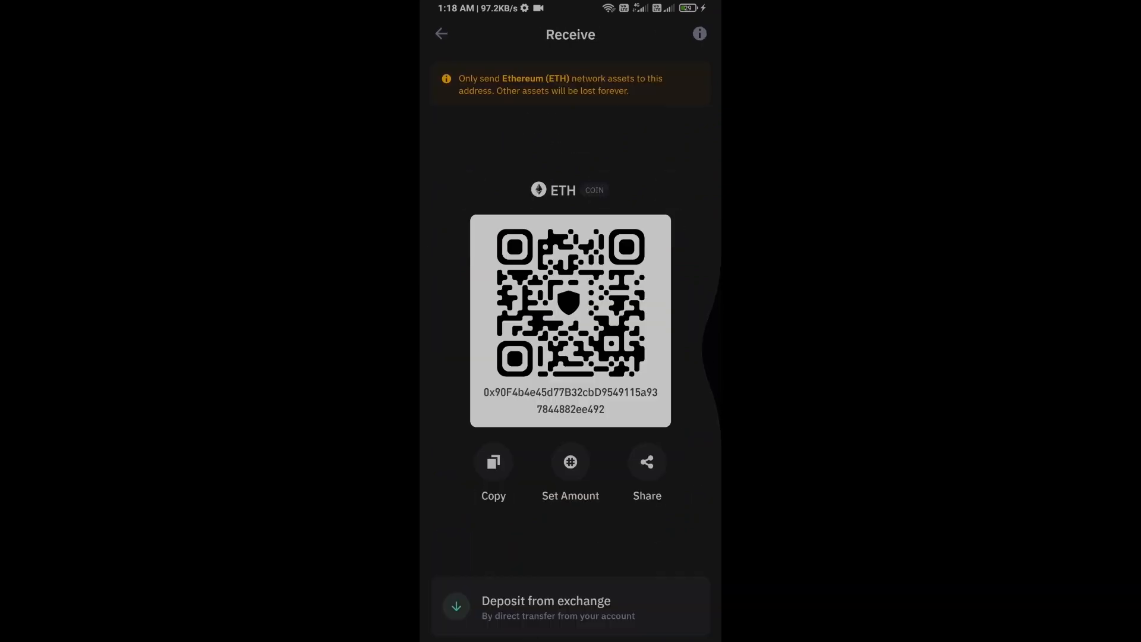
{"action": "left_click", "coordinate": [441, 33]}
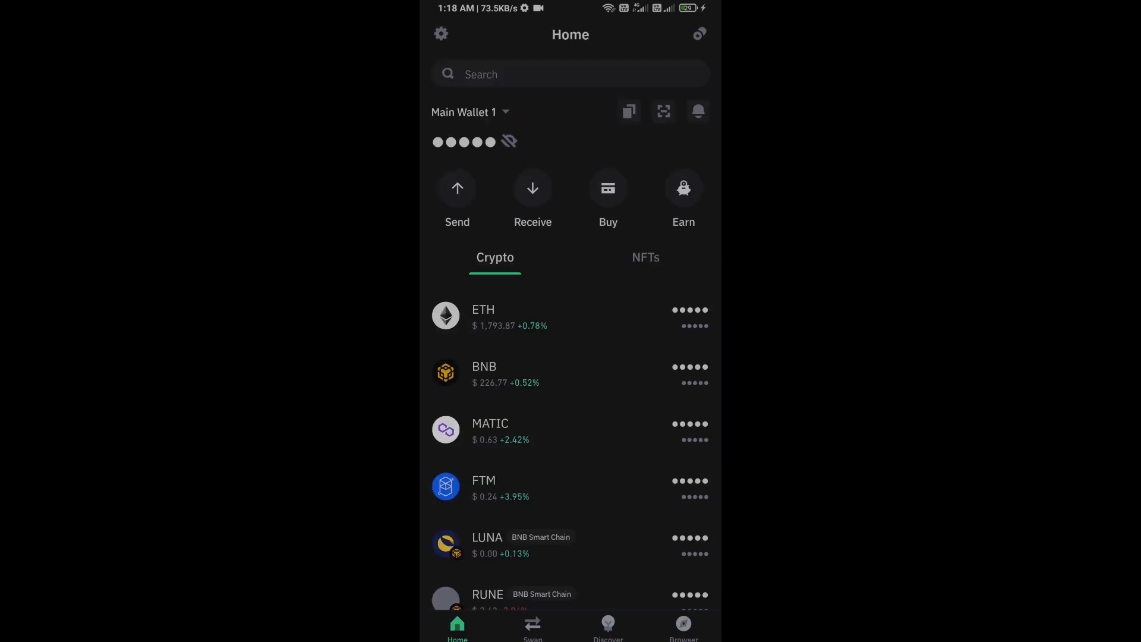
Launch Uniswap Exchange from the Popular list in the dApp browser
{"action": "left_click", "coordinate": [681, 627]}
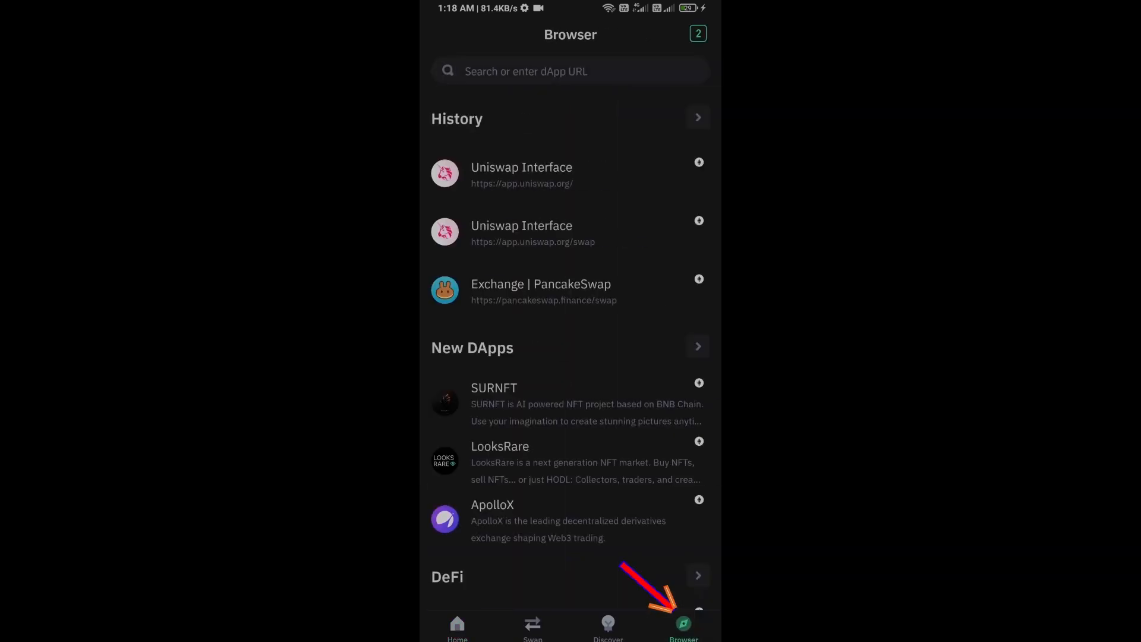
{"action": "scroll", "scroll_direction": "down", "scroll_amount": 3}
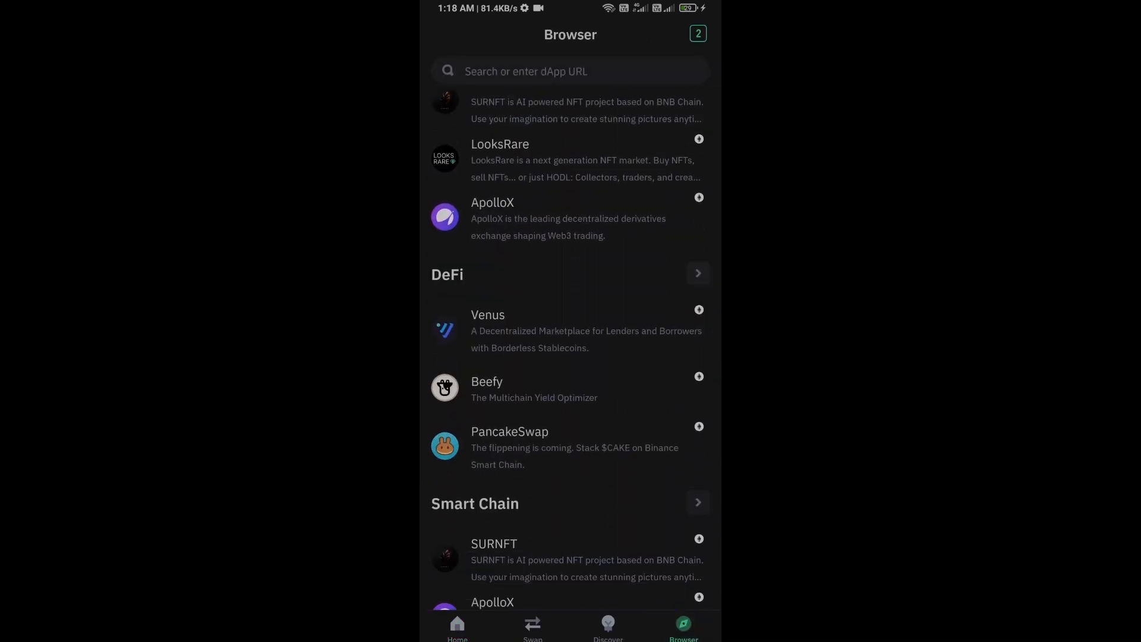
{"action": "scroll", "scroll_direction": "down", "scroll_amount": 3}
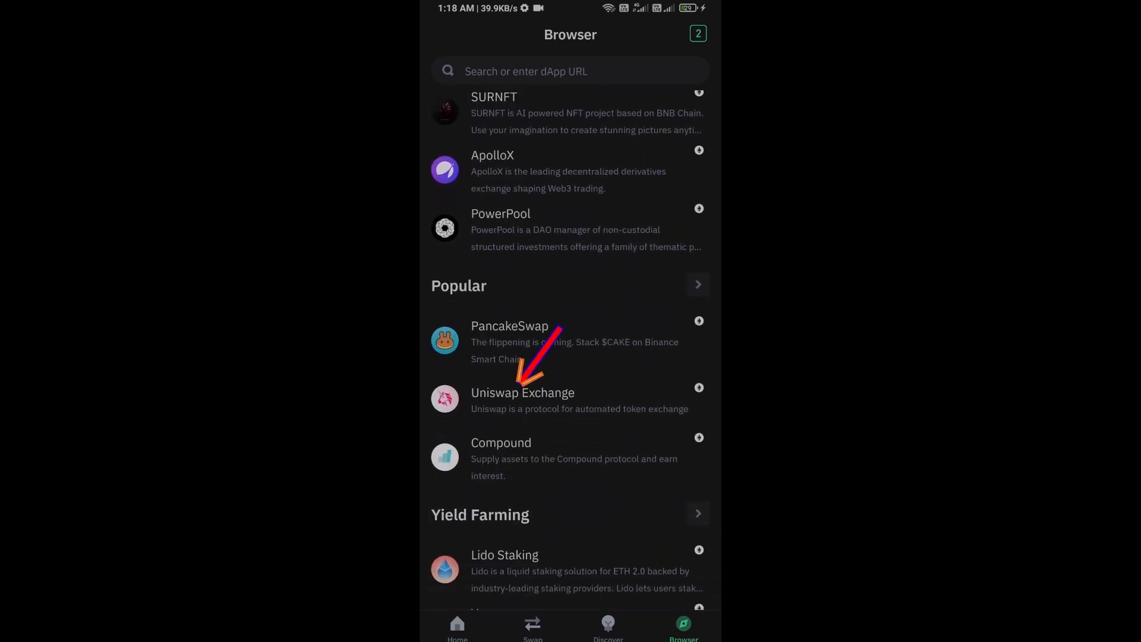
{"action": "left_click", "coordinate": [522, 393]}
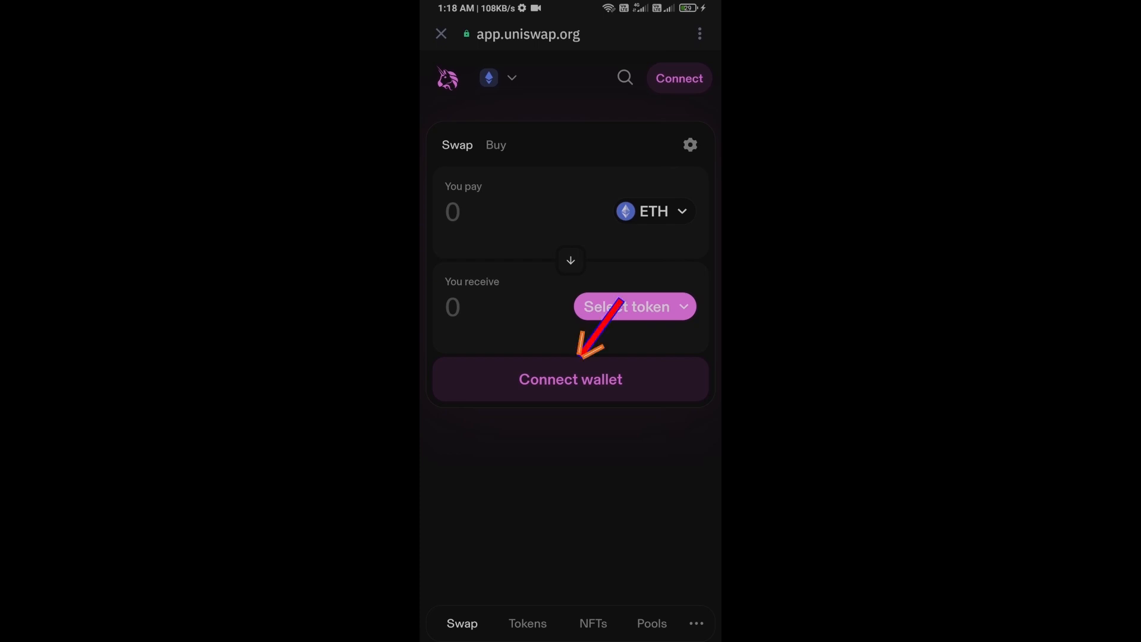
Link Uniswap to Trust Wallet and approve the Connect DApp request
{"action": "left_click", "coordinate": [569, 379]}
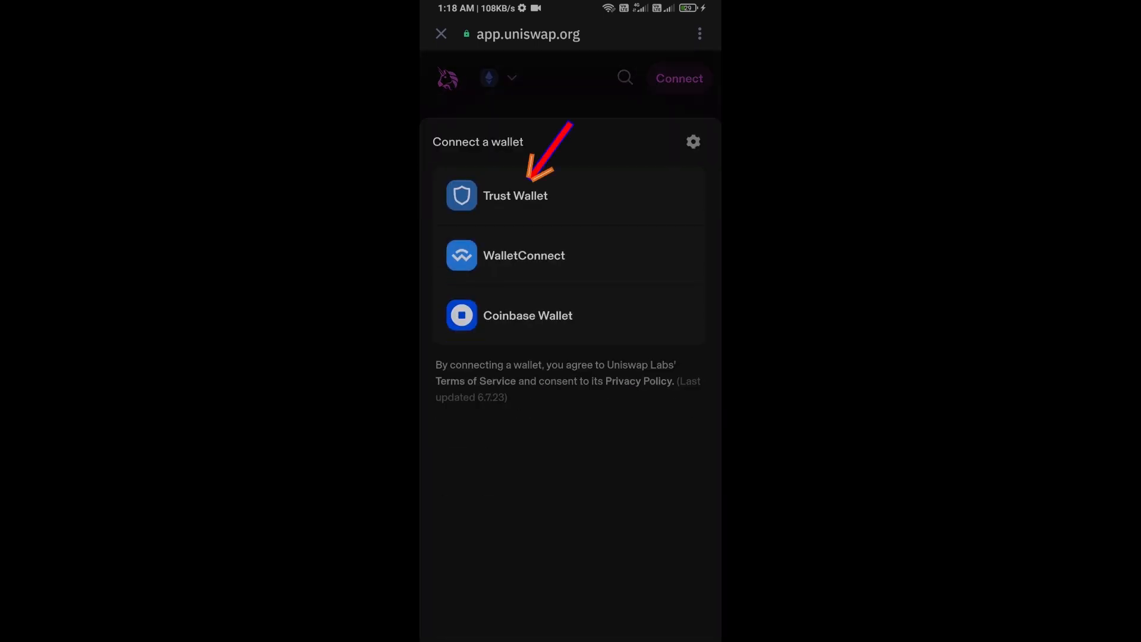
{"action": "left_click", "coordinate": [515, 195]}
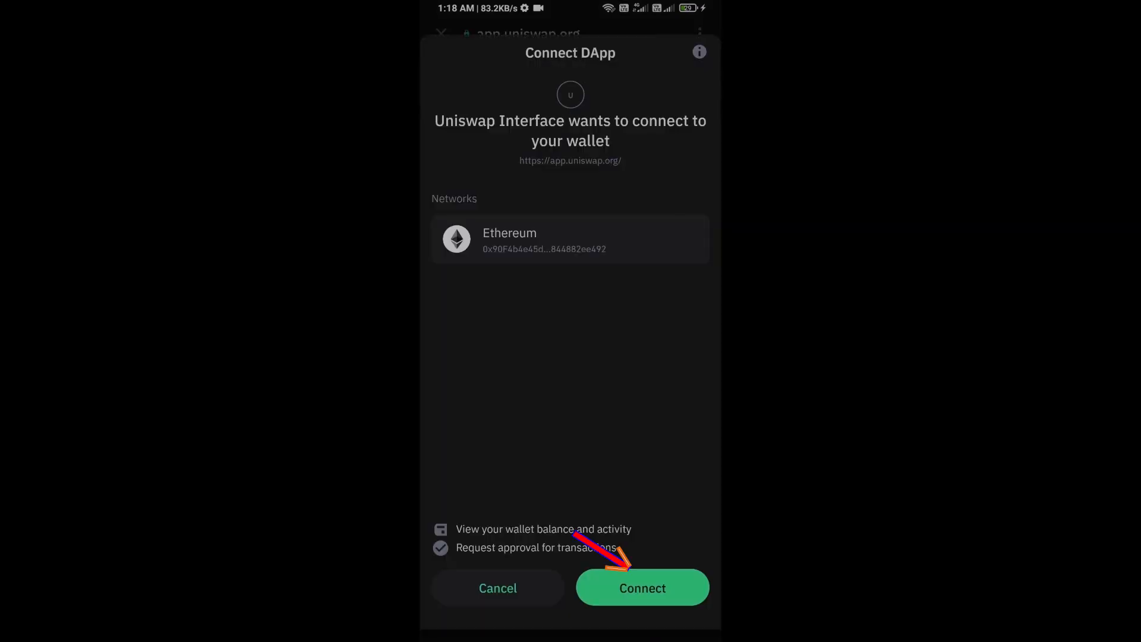
{"action": "left_click", "coordinate": [641, 587]}
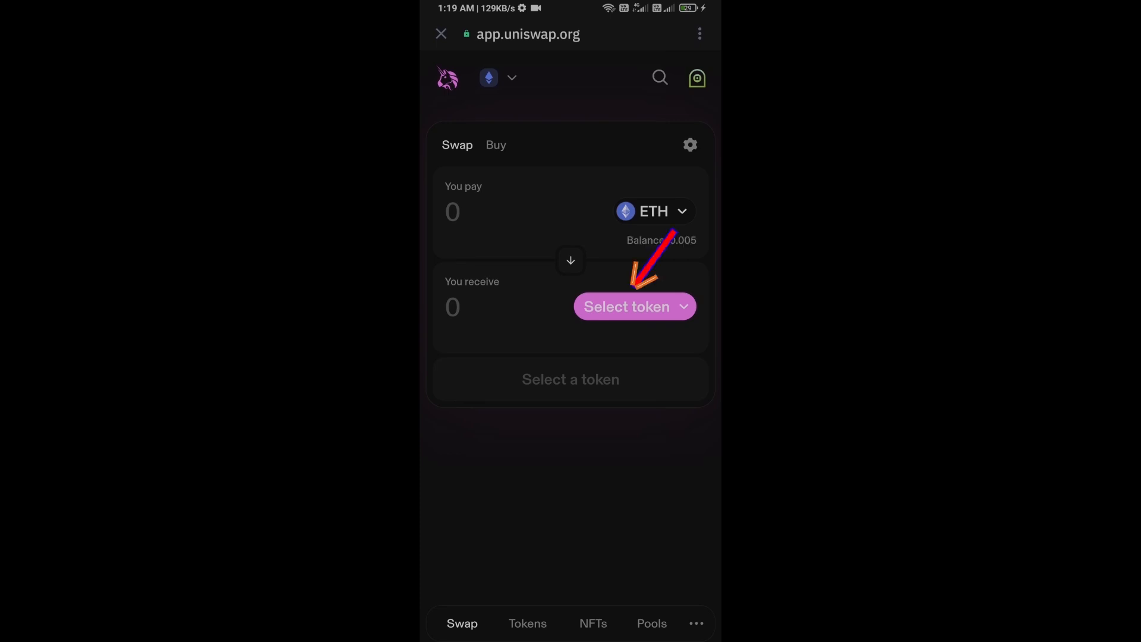
Open Uniswap's receive-token picker and copy Hemule's Ethereum contract address from CoinMarketCap
{"action": "left_click", "coordinate": [632, 305]}
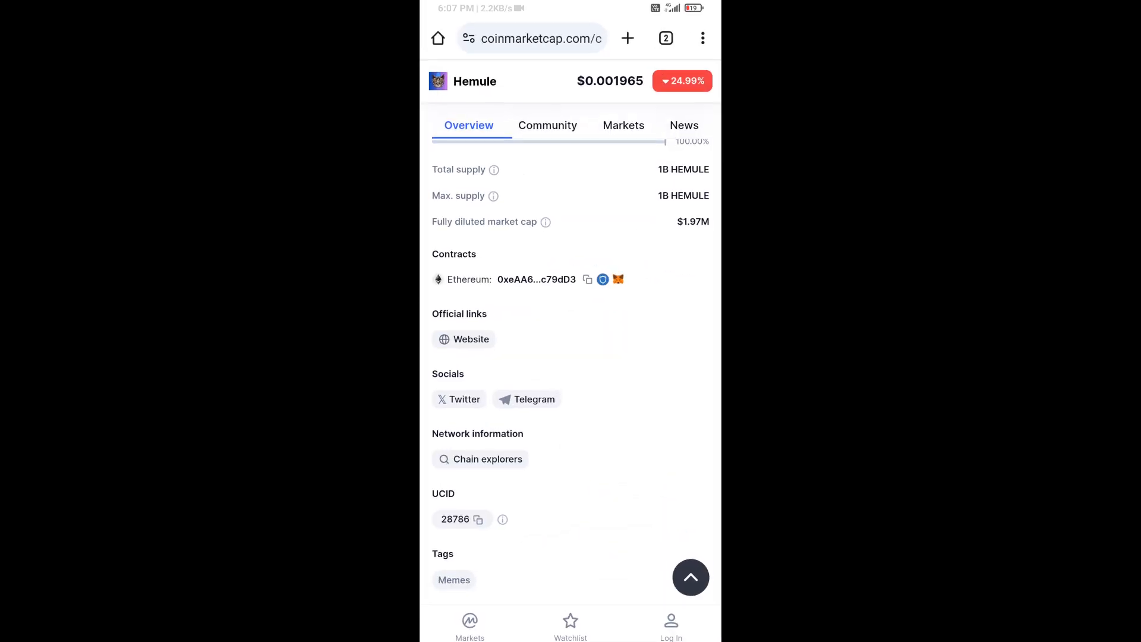
{"action": "left_click", "coordinate": [587, 278]}
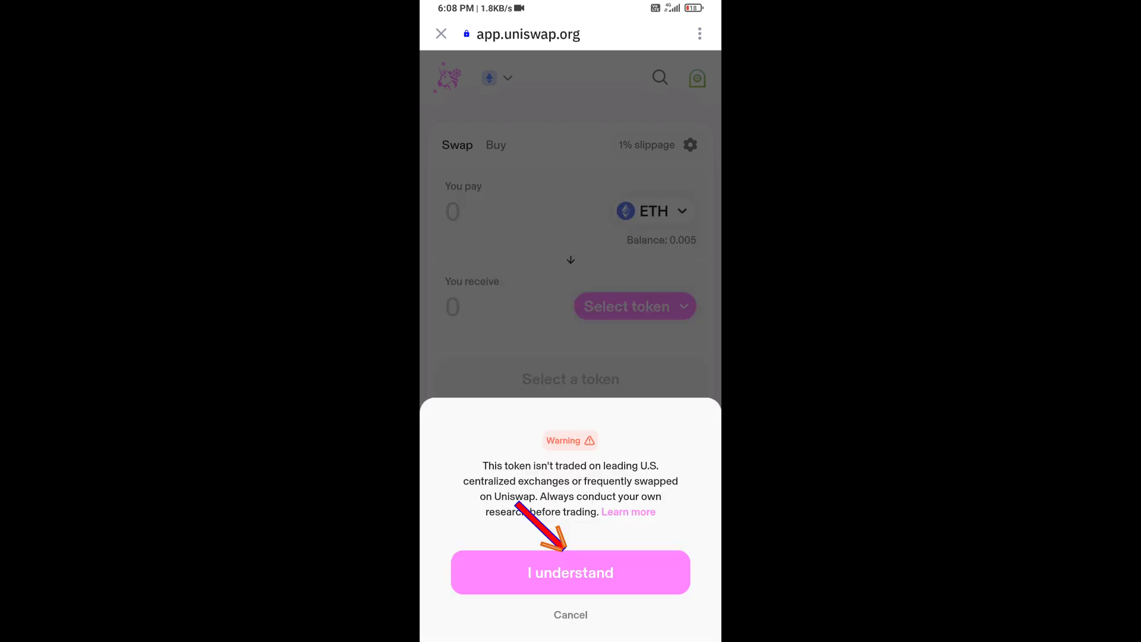
Accept the HEMULE unverified-token warning, then open and close the swap settings
{"action": "left_click", "coordinate": [569, 572]}
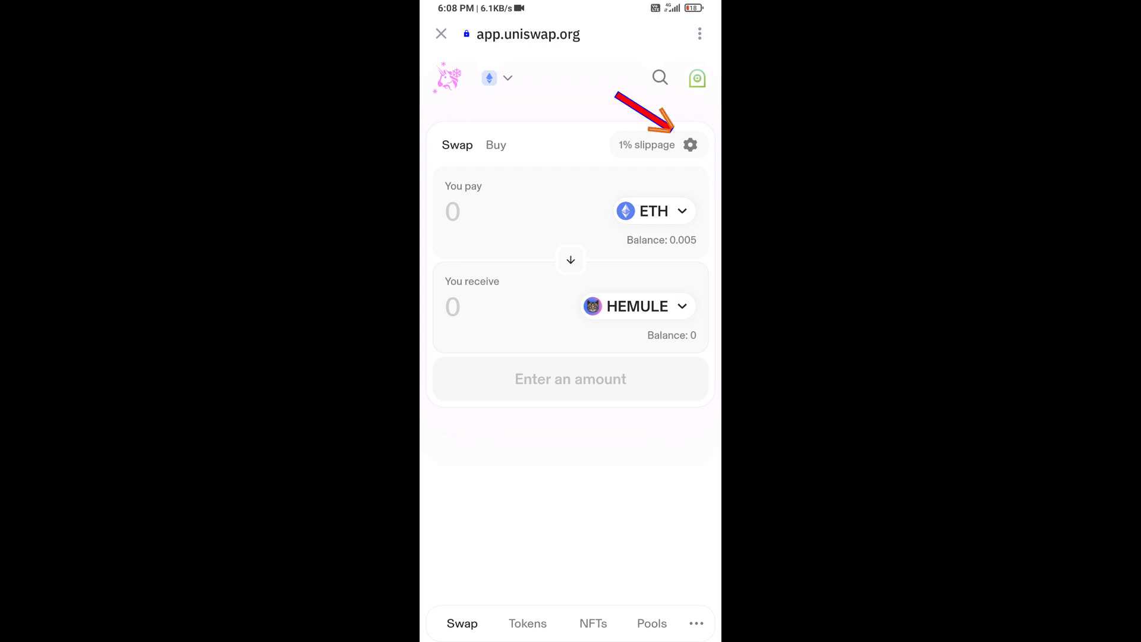
{"action": "left_click", "coordinate": [689, 144]}
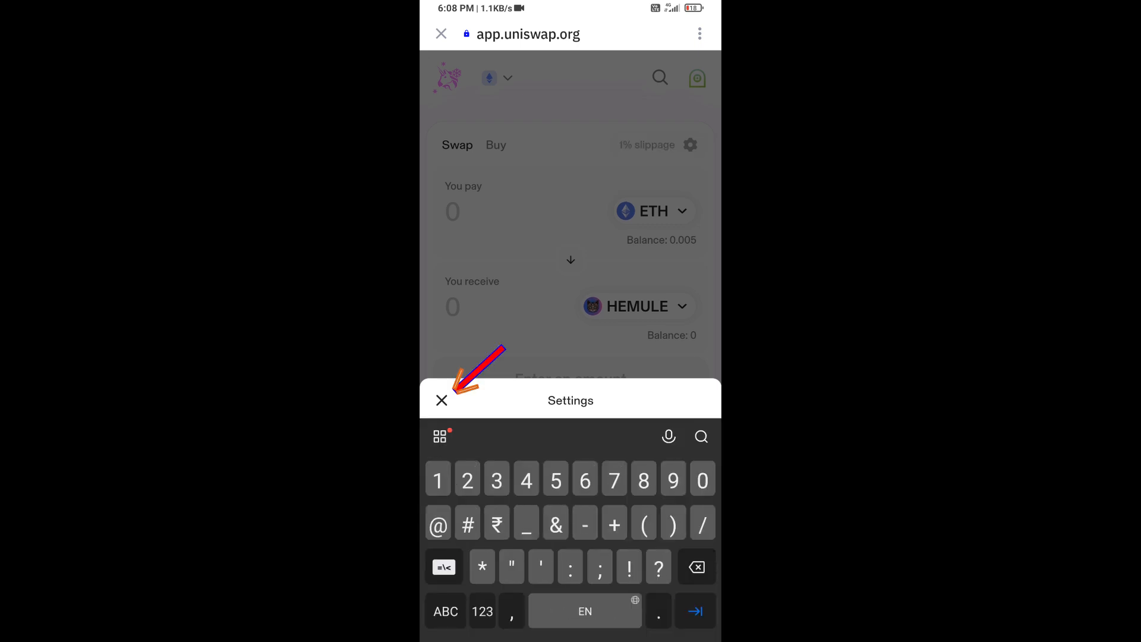
{"action": "left_click", "coordinate": [440, 400]}
{"action": "type", "text": "0.005"}
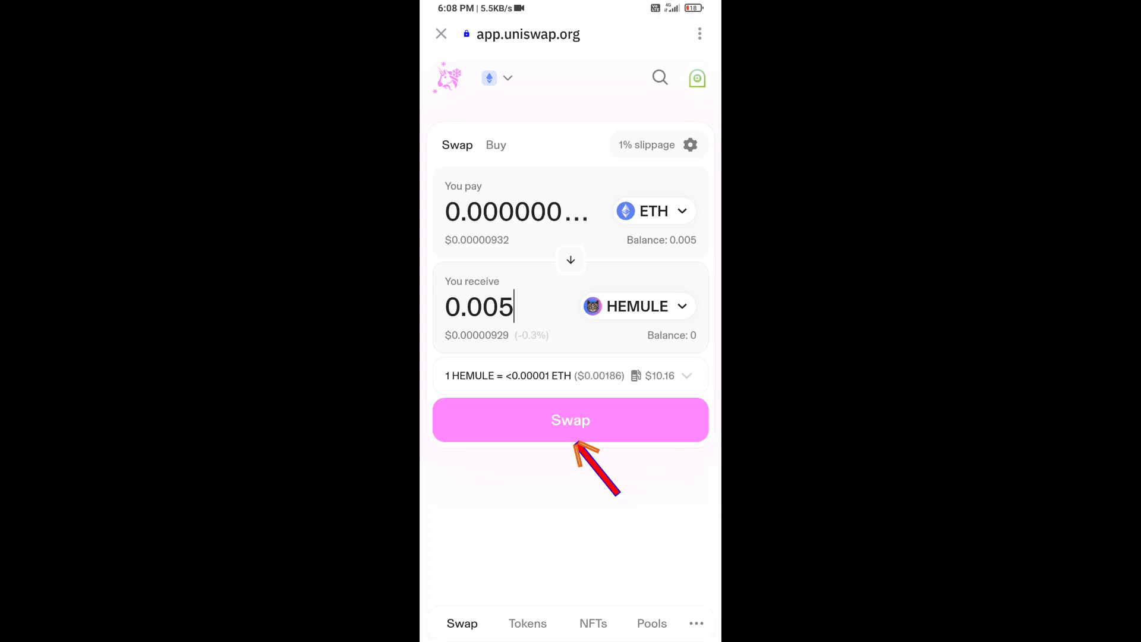
Review and confirm the HEMULE swap, approving the Smart Contract Call in the wallet
{"action": "left_click", "coordinate": [570, 419]}
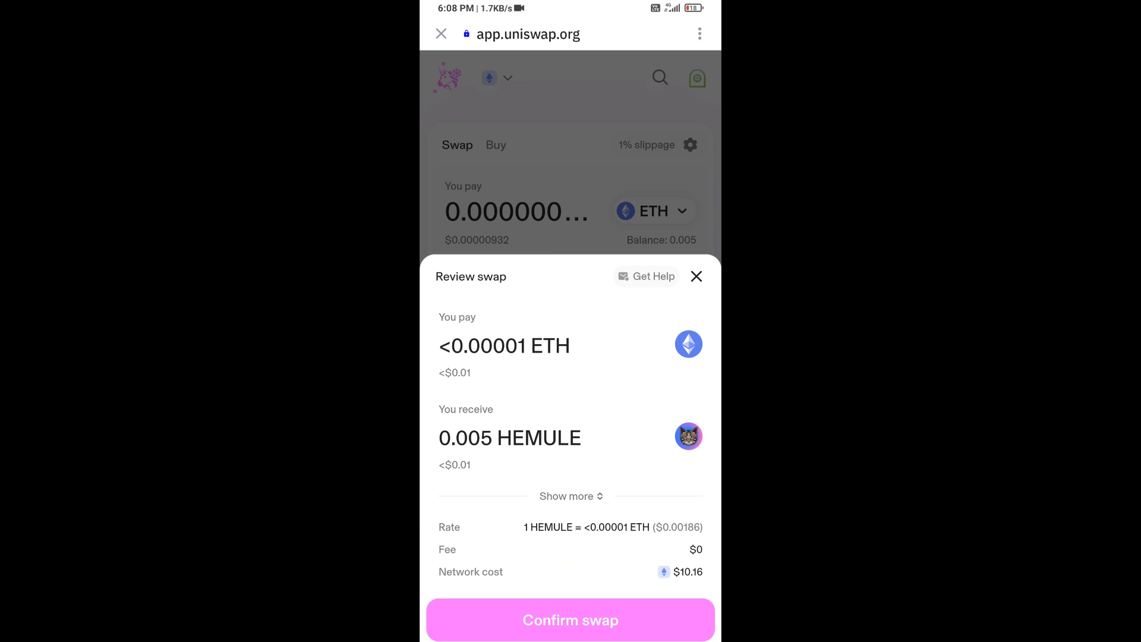
{"action": "left_click", "coordinate": [570, 619]}
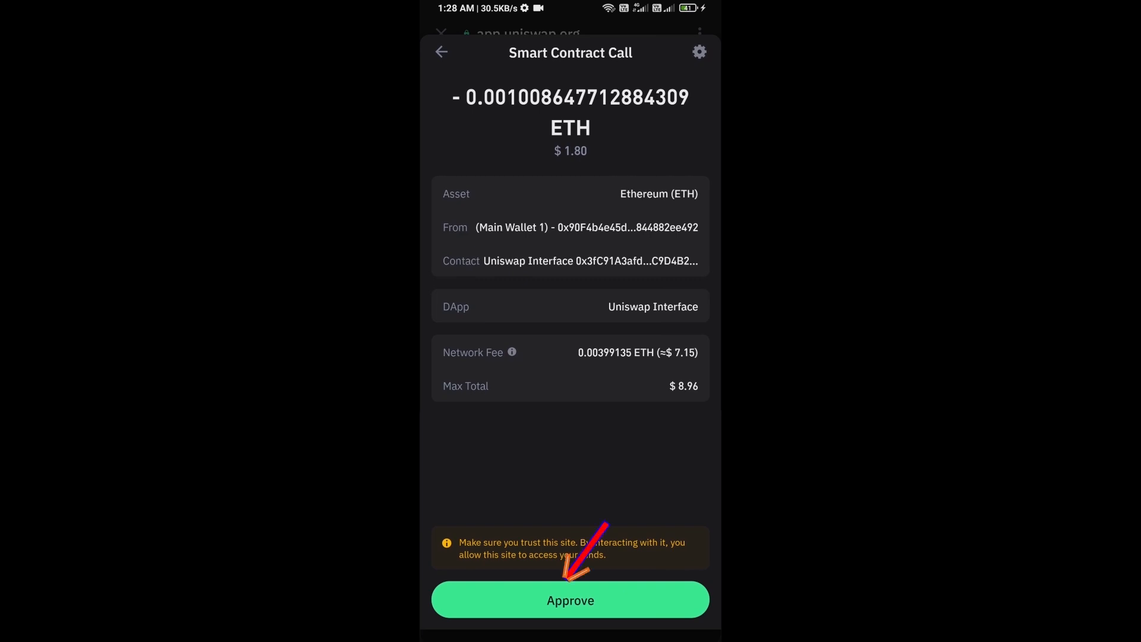
{"action": "left_click", "coordinate": [570, 599]}
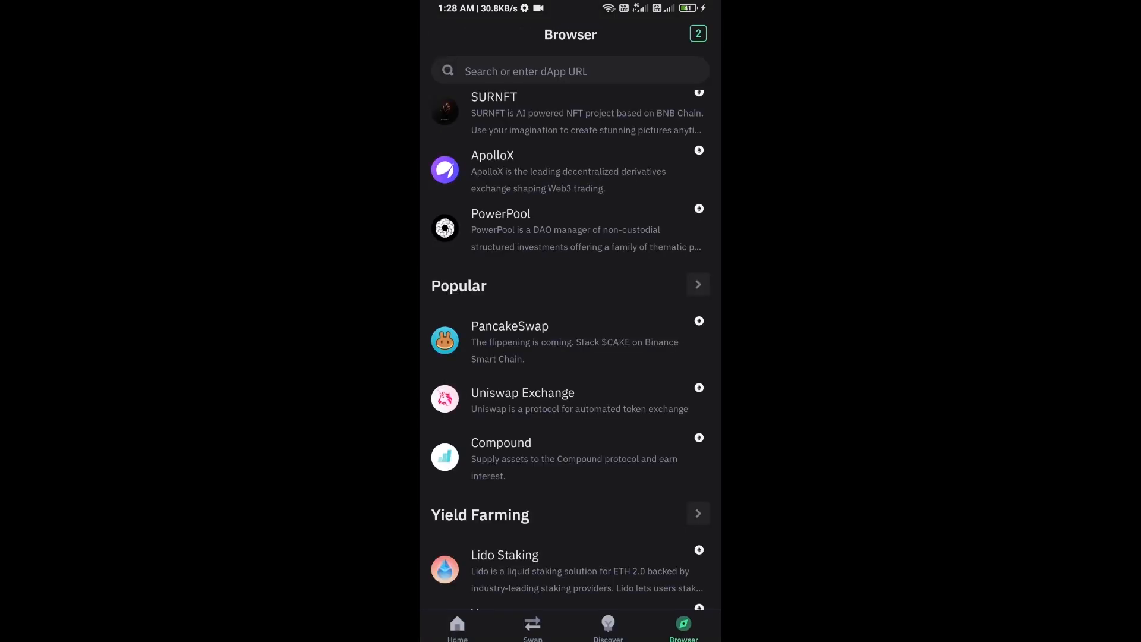
Import HEMULE by its Ethereum contract address through Manage crypto on the wallet home
{"action": "left_click", "coordinate": [457, 627]}
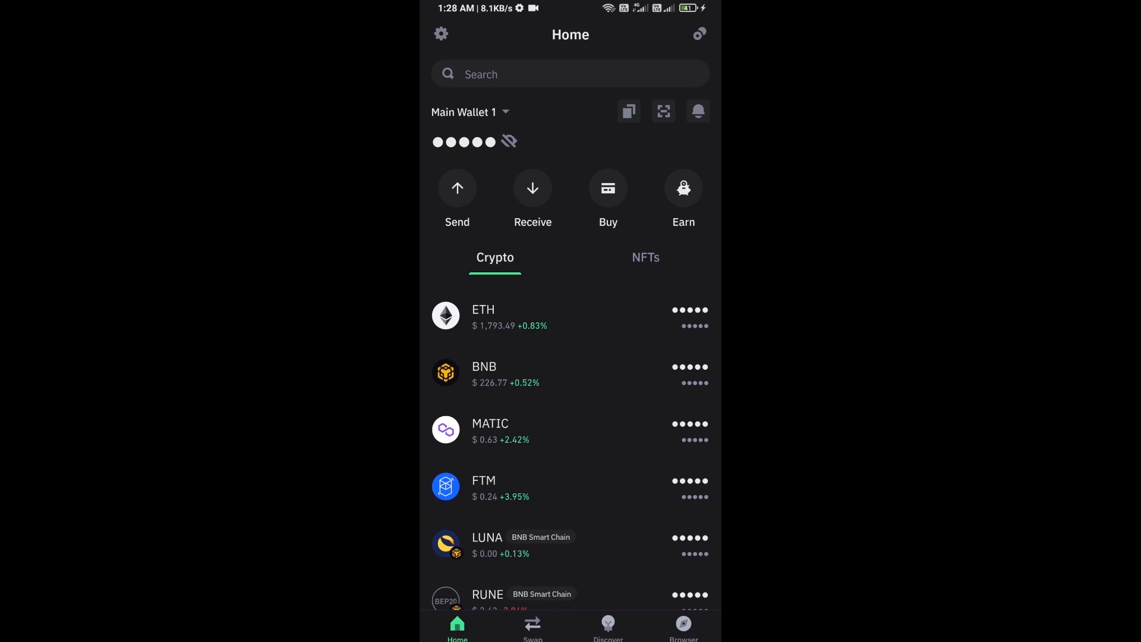
{"action": "scroll", "scroll_direction": "down", "scroll_amount": 3}
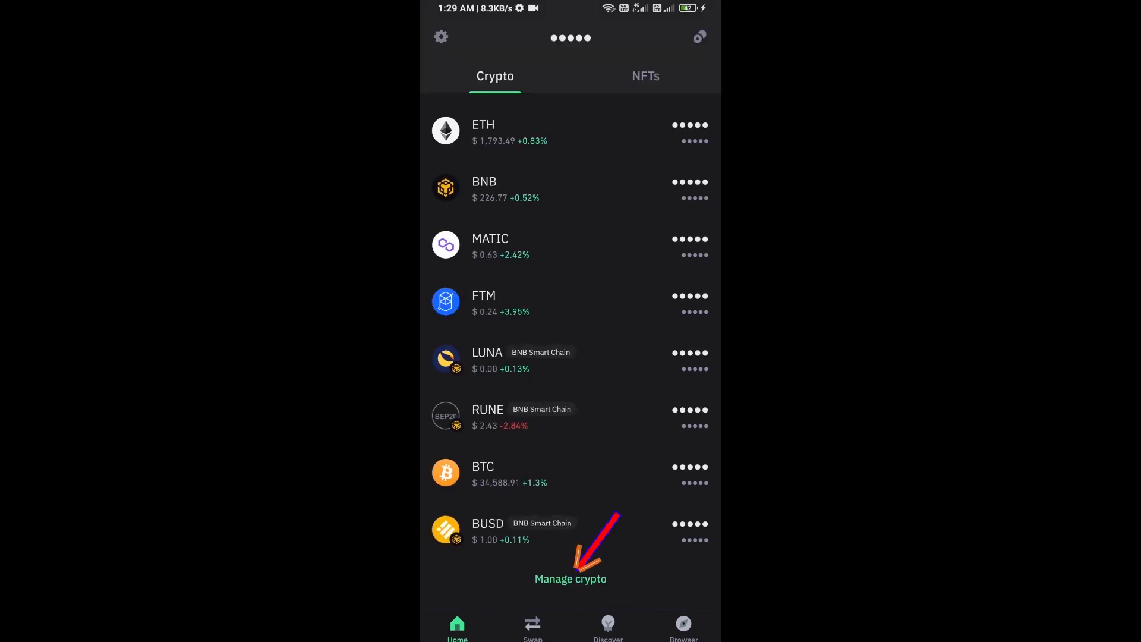
{"action": "left_click", "coordinate": [570, 578]}
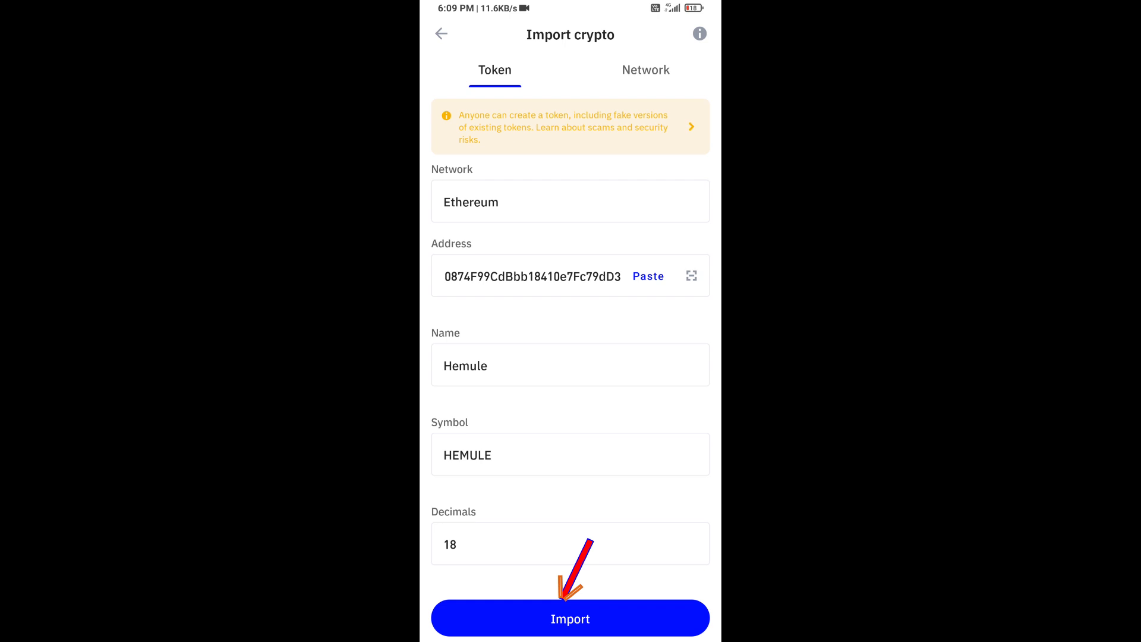
{"action": "left_click", "coordinate": [570, 618]}
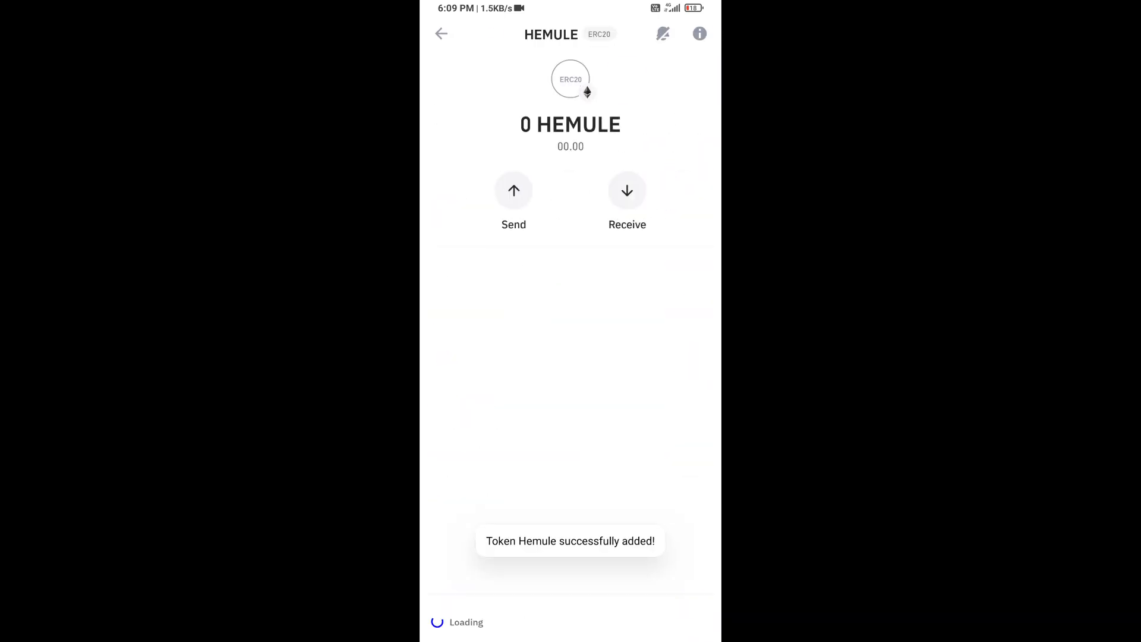